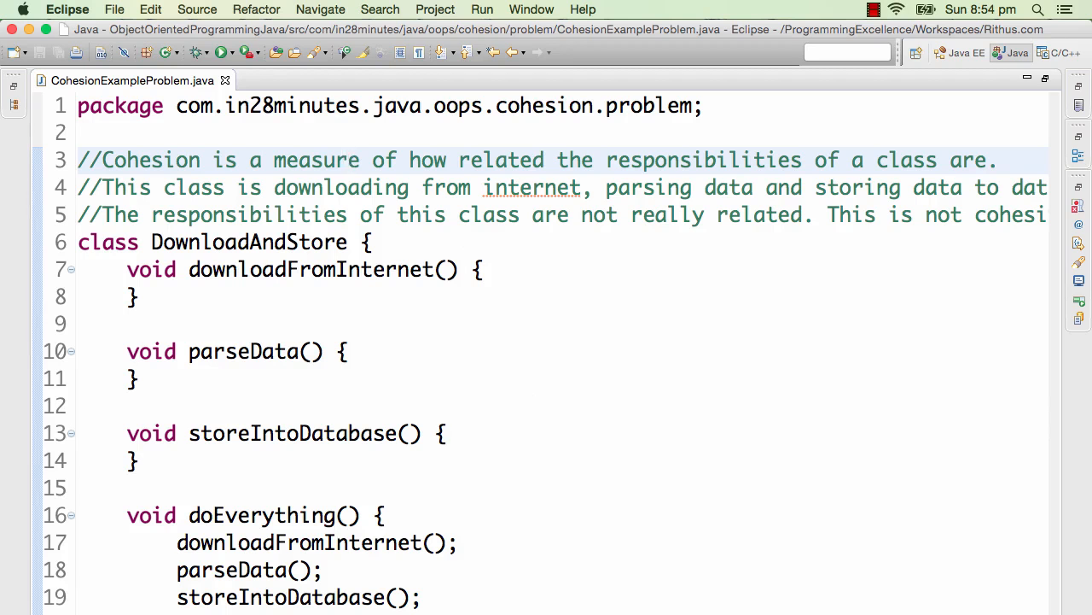
# Add a blank line inside the empty downloadFromInternet, parseData and storeIntoDatabase method bodies.
pyautogui.click(347, 160)
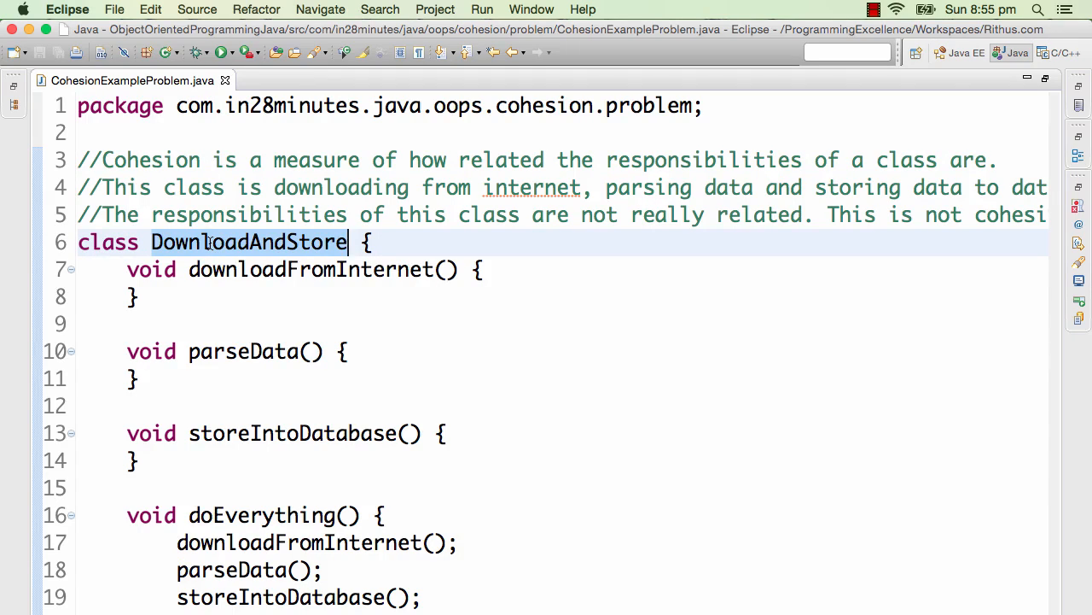
pyautogui.doubleClick(250, 242)
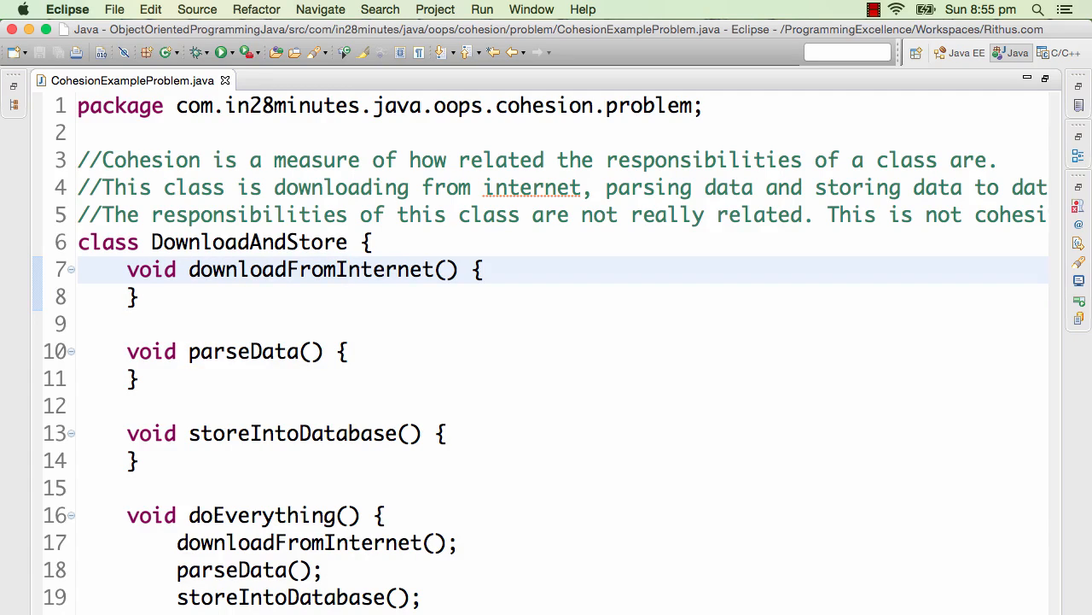
pyautogui.click(347, 270)
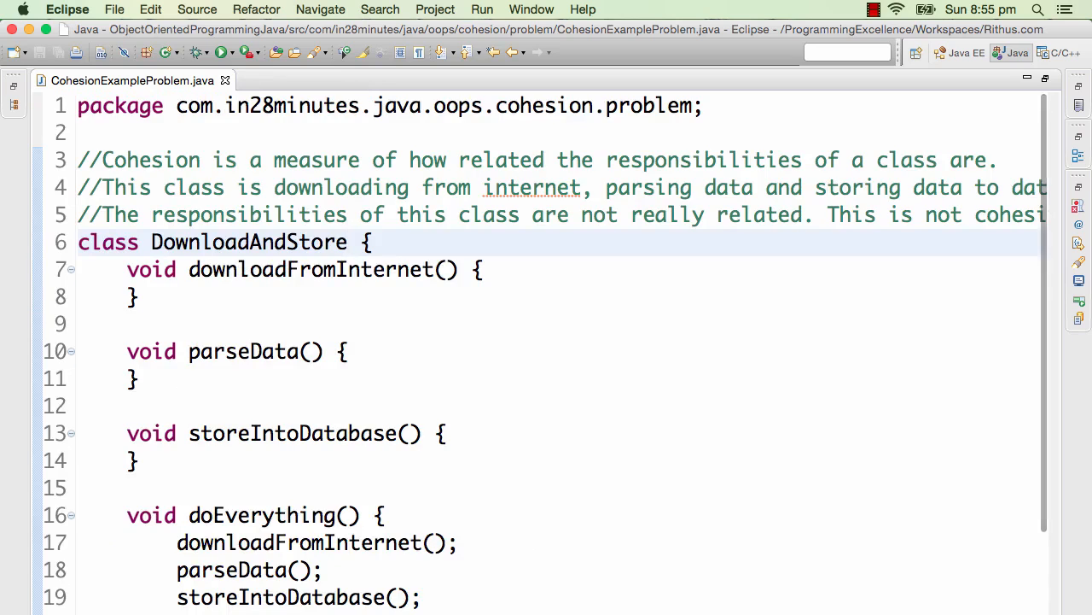
pyautogui.click(345, 269)
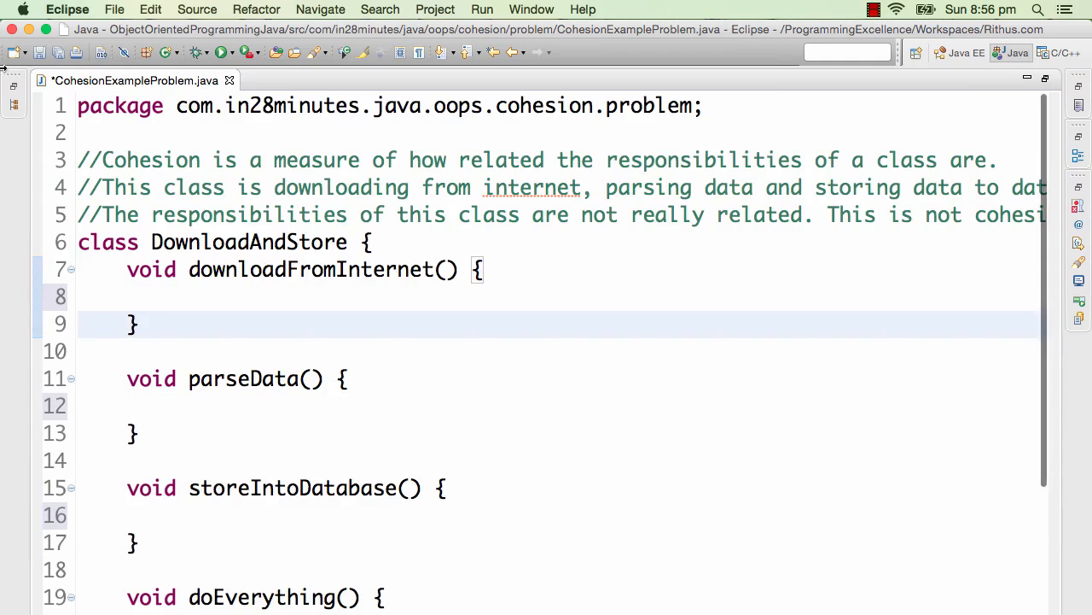
# Save CohesionExampleProblem.java and restore the Package Explorer, Outline and Console views.
pyautogui.click(362, 269)
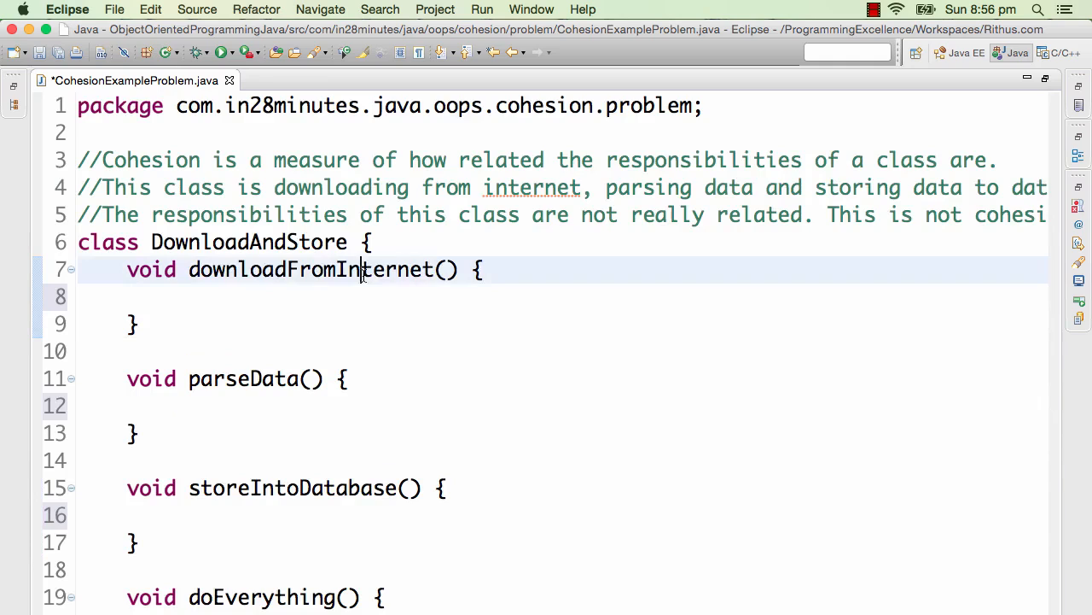
pyautogui.doubleClick(310, 270)
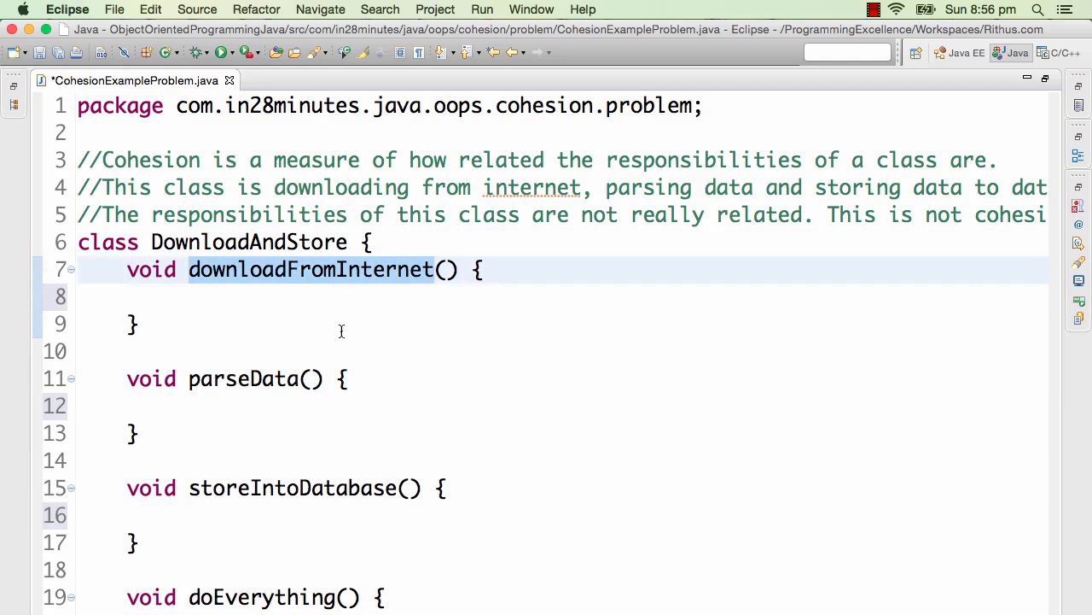
pyautogui.click(435, 270)
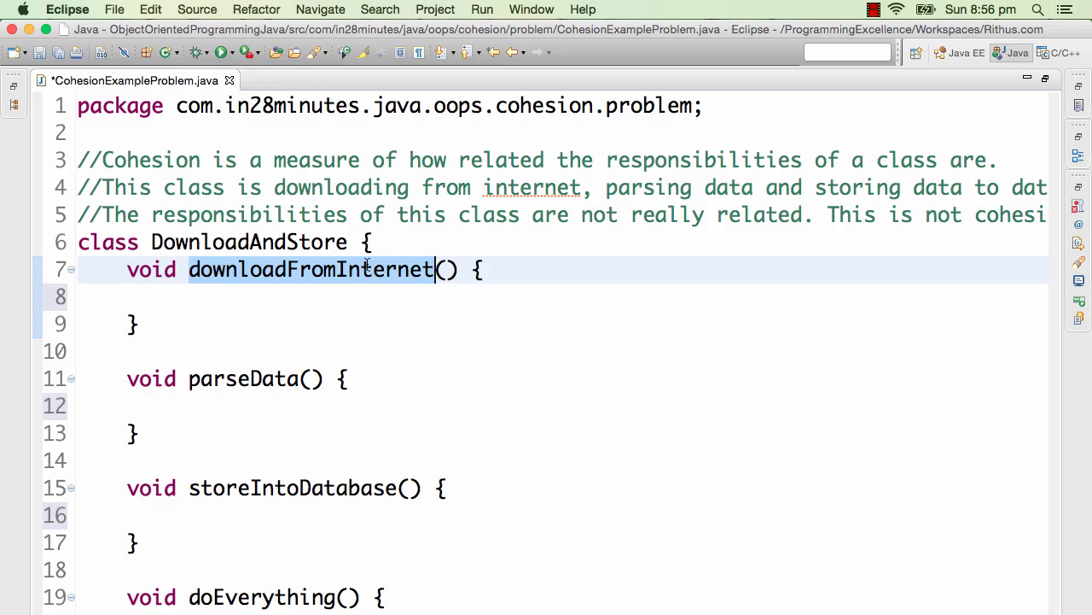
pyautogui.moveTo(399, 463)
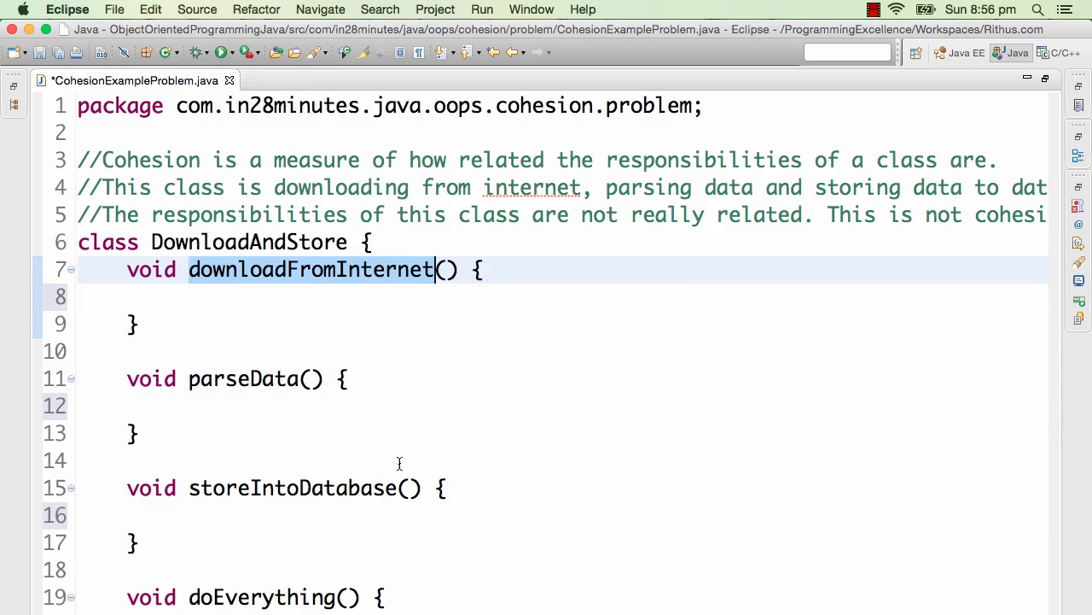
pyautogui.moveTo(468, 544)
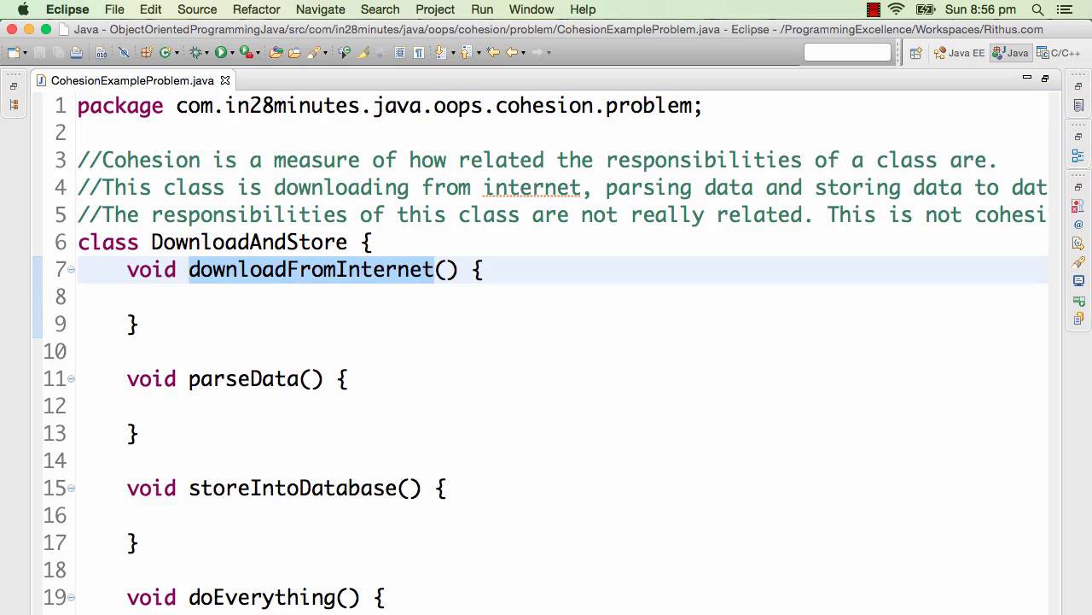
pyautogui.click(435, 270)
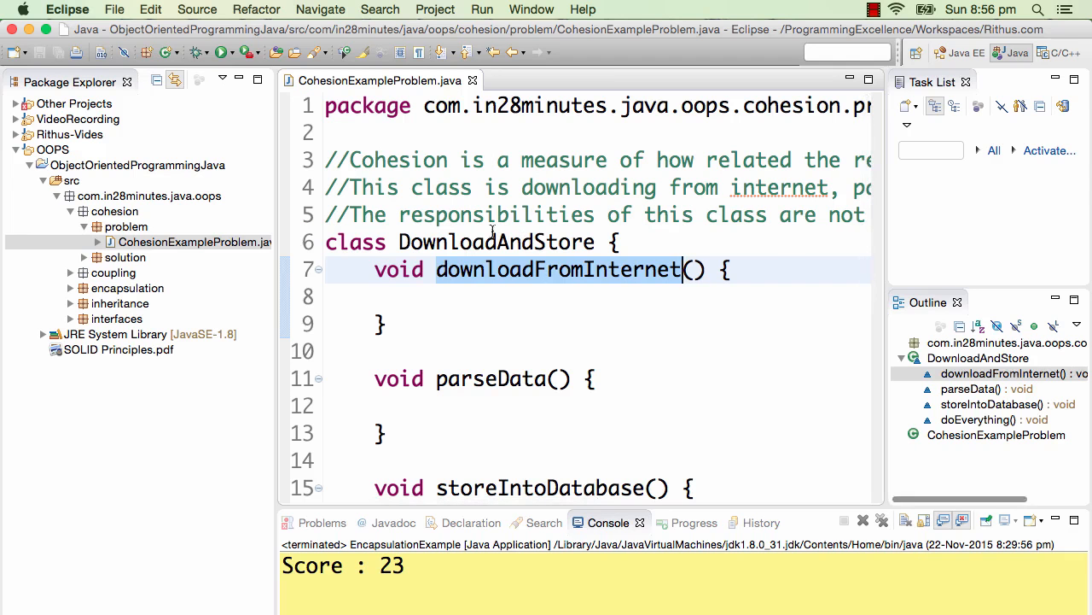
# Open CohesionExampleSolution.java from the cohesion solution package in a maximized editor.
pyautogui.click(113, 272)
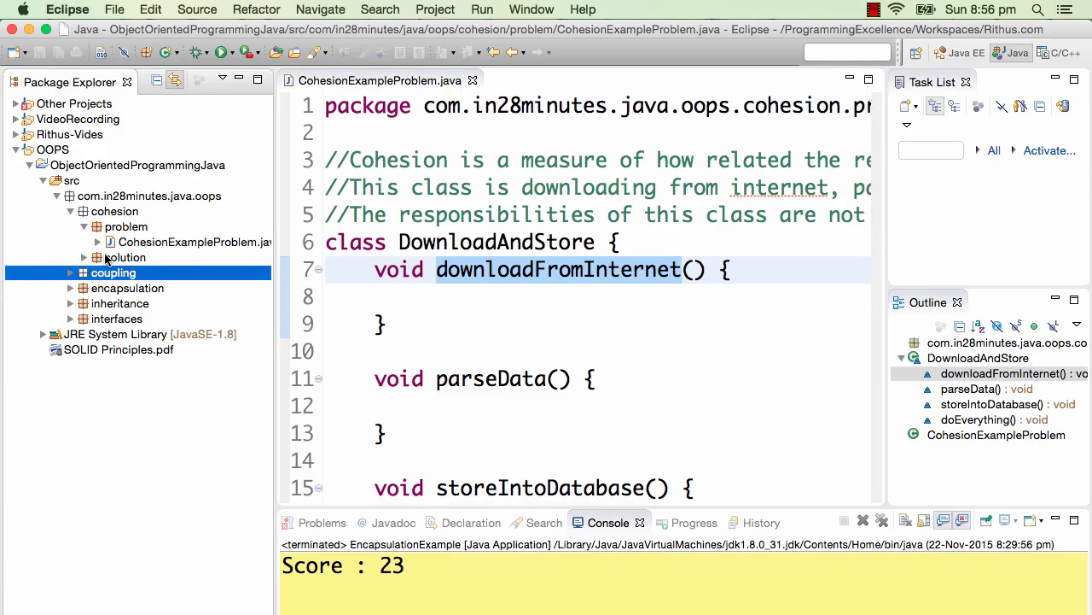
pyautogui.click(96, 257)
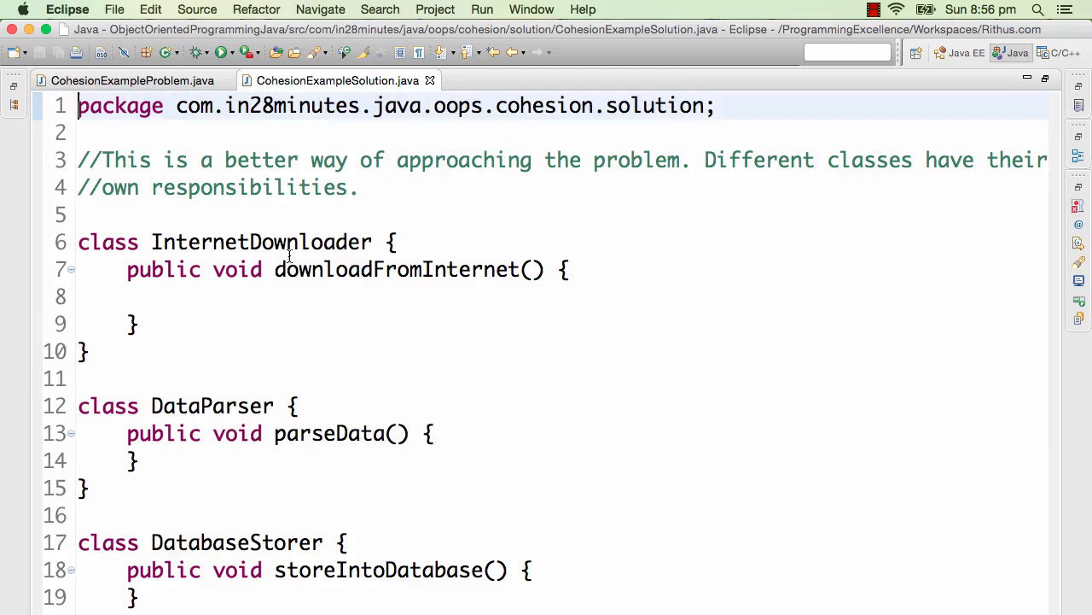
pyautogui.doubleClick(261, 241)
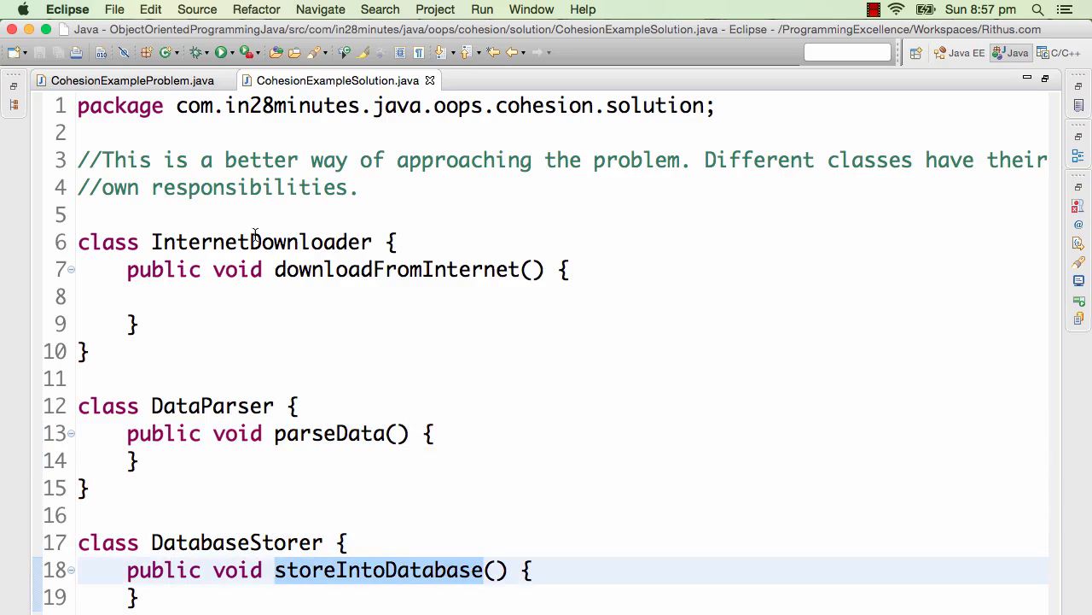
pyautogui.doubleClick(260, 242)
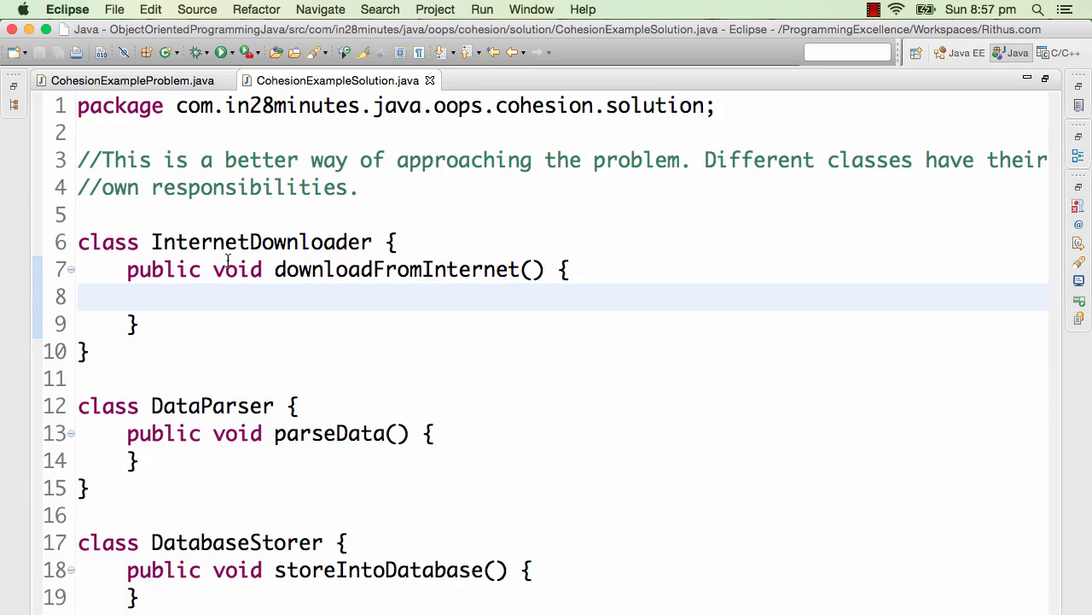
# Give parseData a 'String content' parameter.
pyautogui.write('Strin')
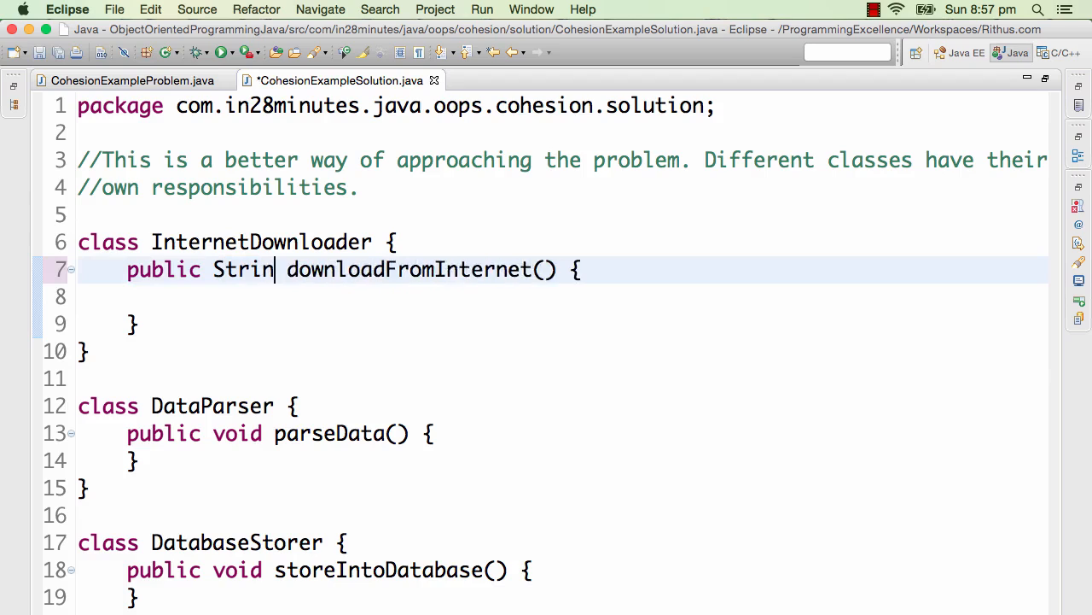
pyautogui.press('Backspace')
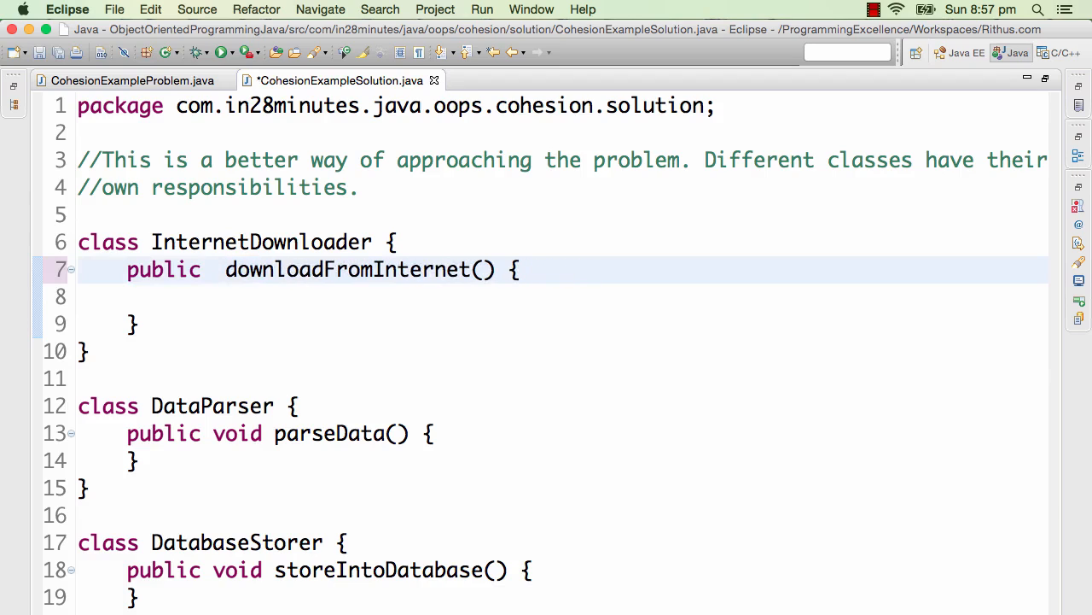
pyautogui.write('S')
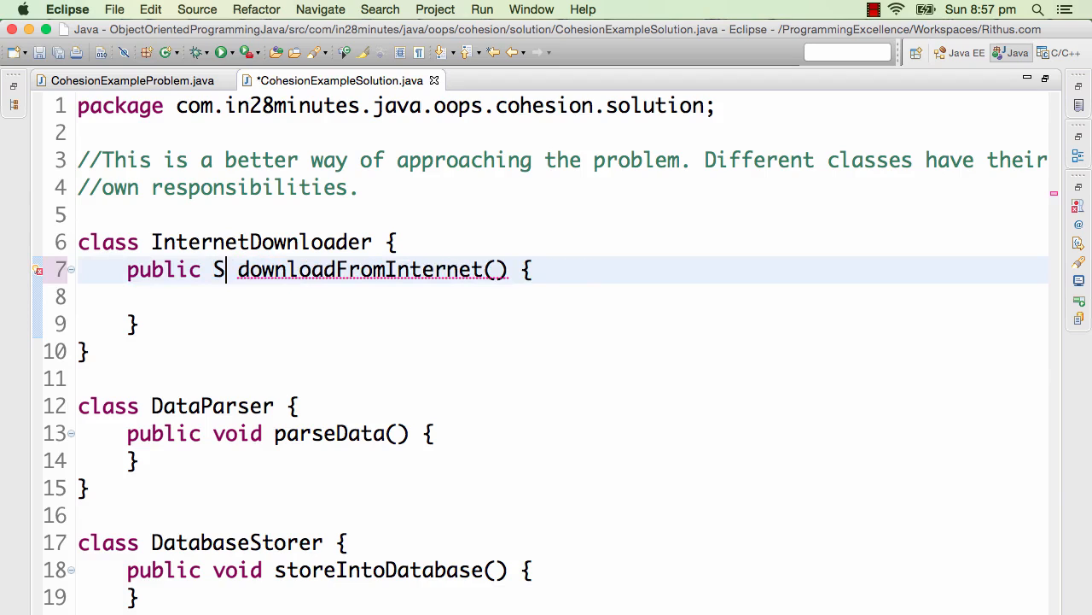
pyautogui.write('void')
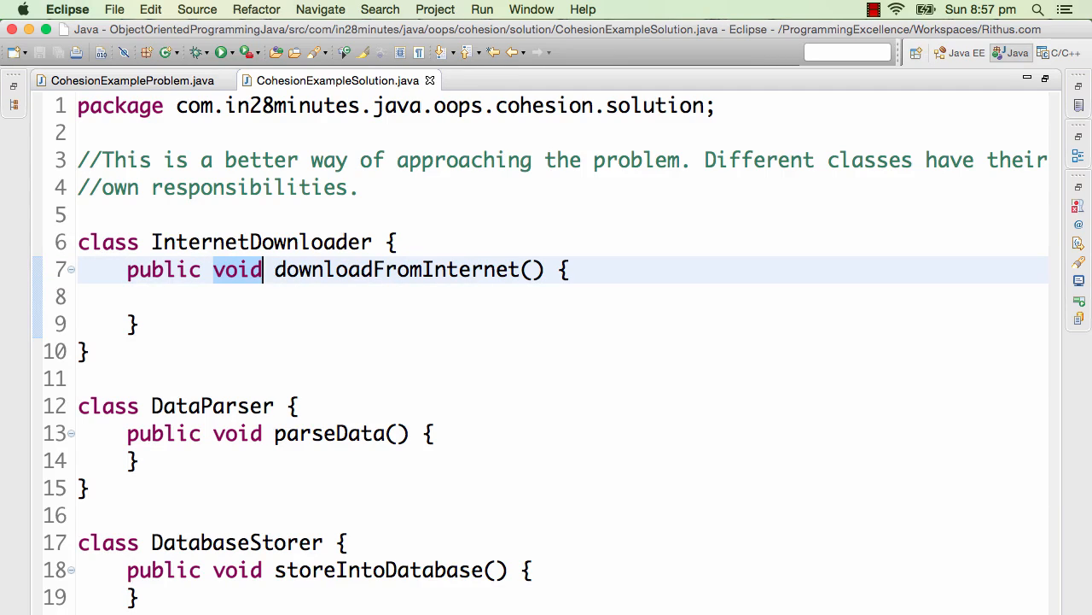
pyautogui.click(388, 242)
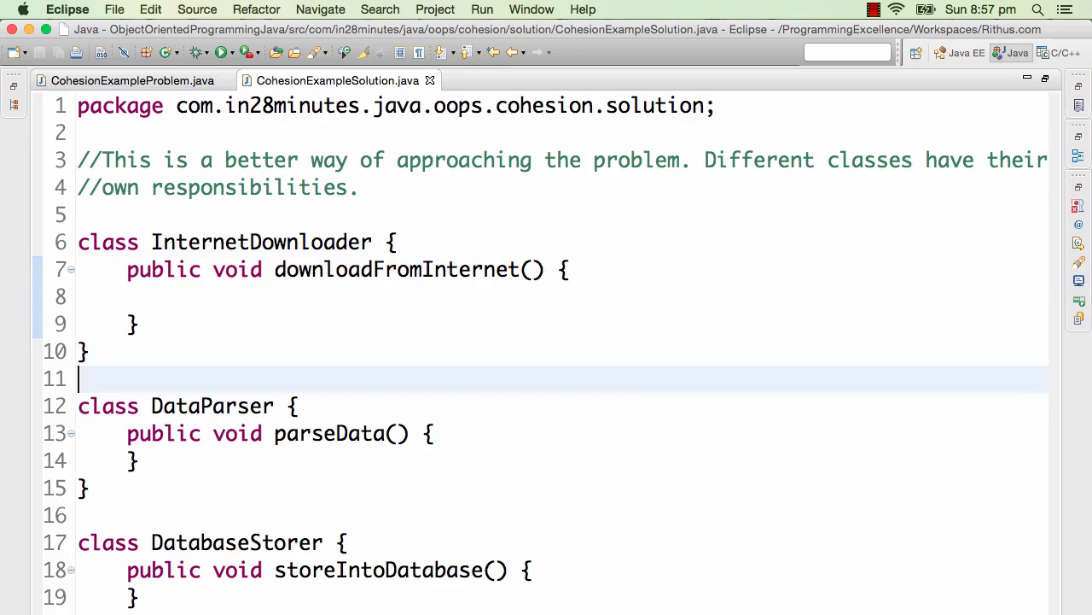
pyautogui.moveTo(77, 406); pyautogui.dragTo(141, 461)
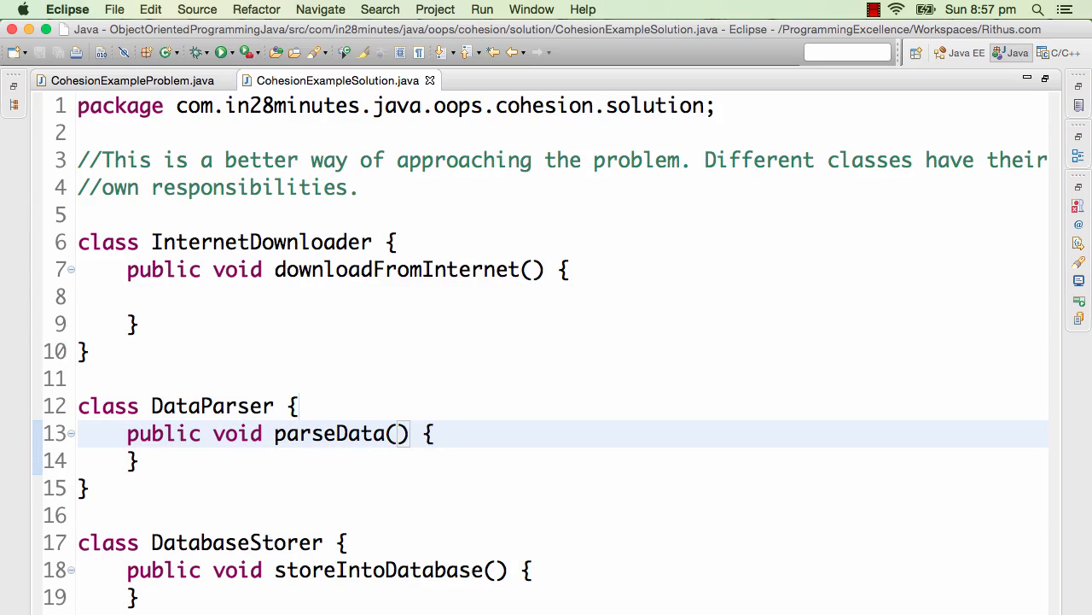
pyautogui.write('String contet')
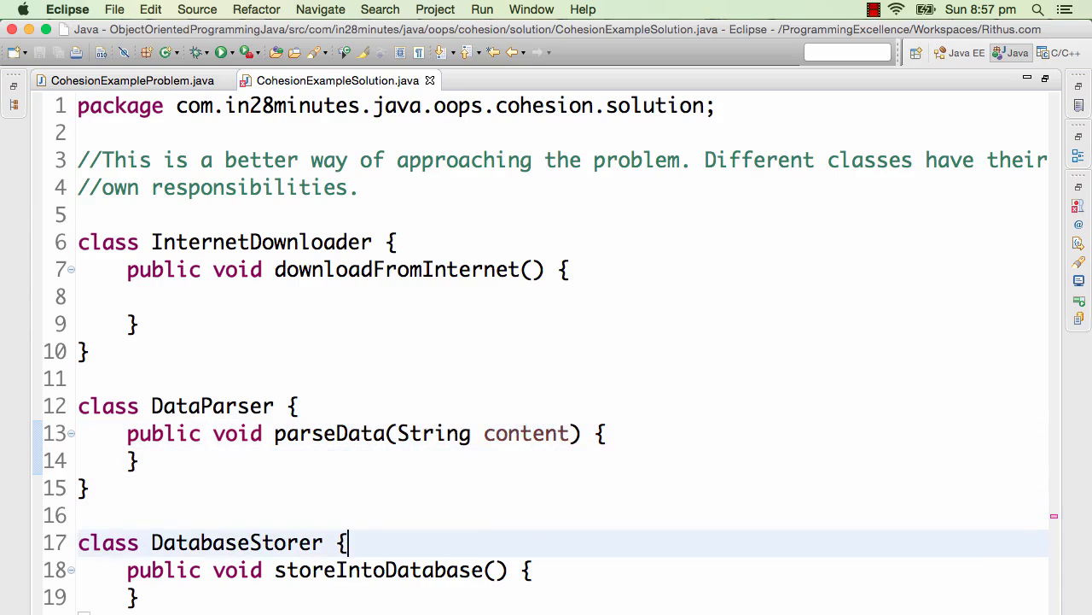
# Give storeIntoDatabase a 'String data' parameter and save the file.
pyautogui.scroll(-3)
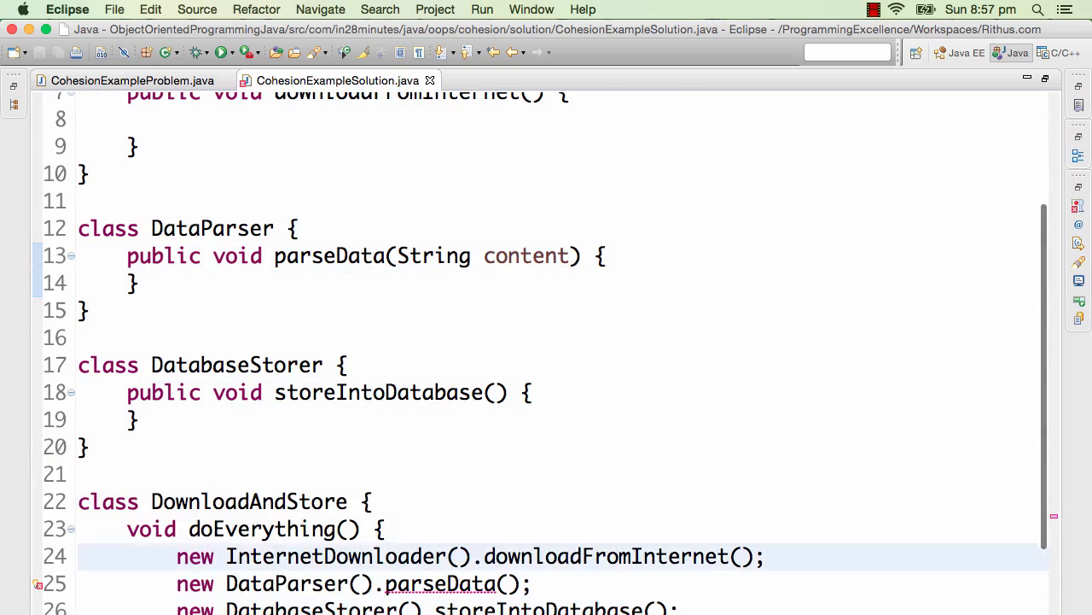
pyautogui.click(502, 391)
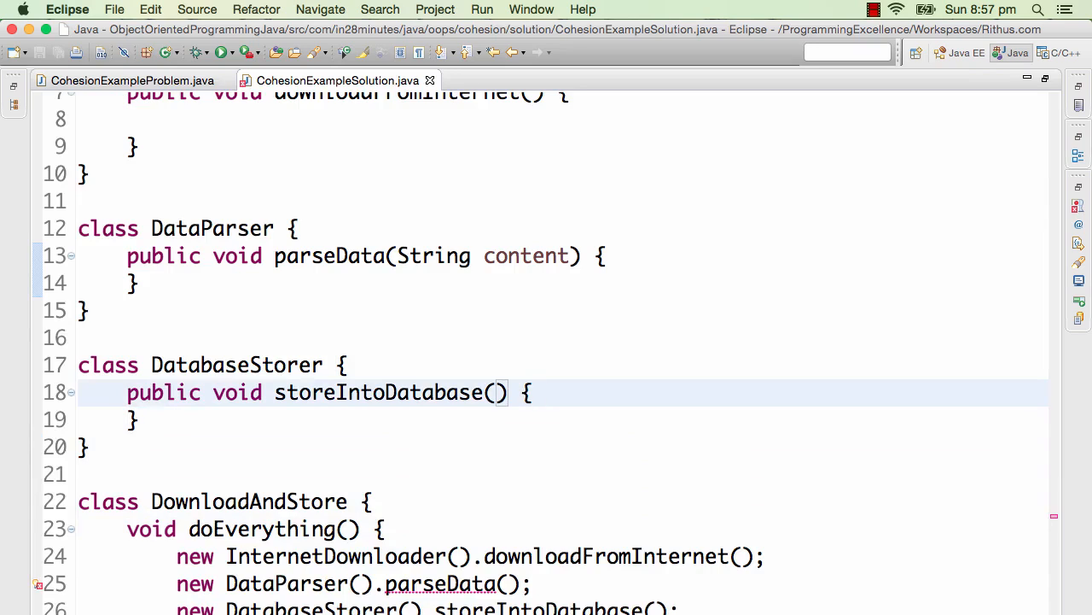
pyautogui.write('String data')
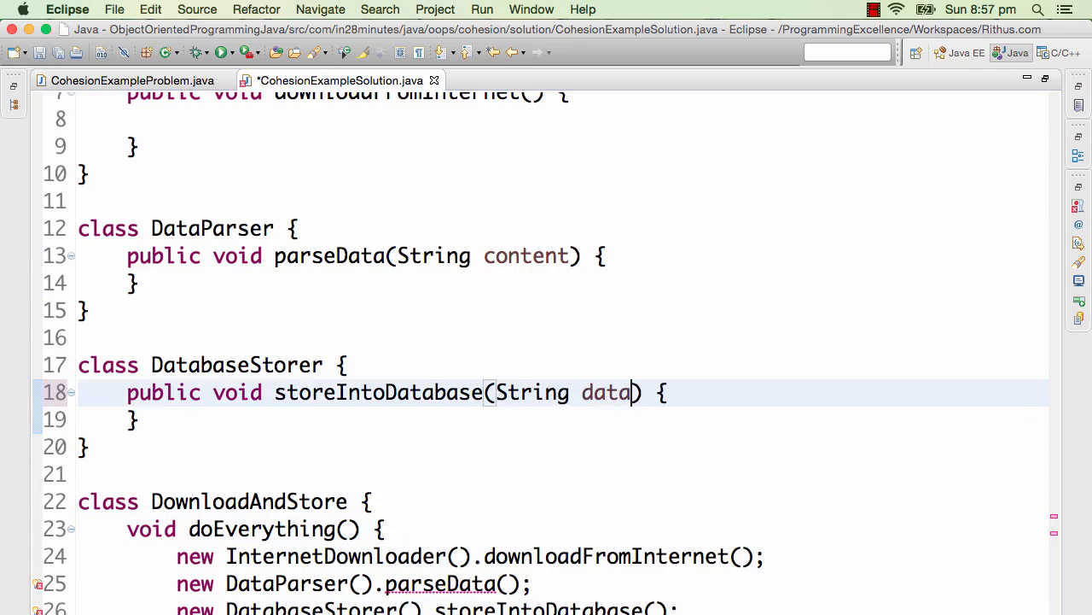
pyautogui.press('cmd+s')
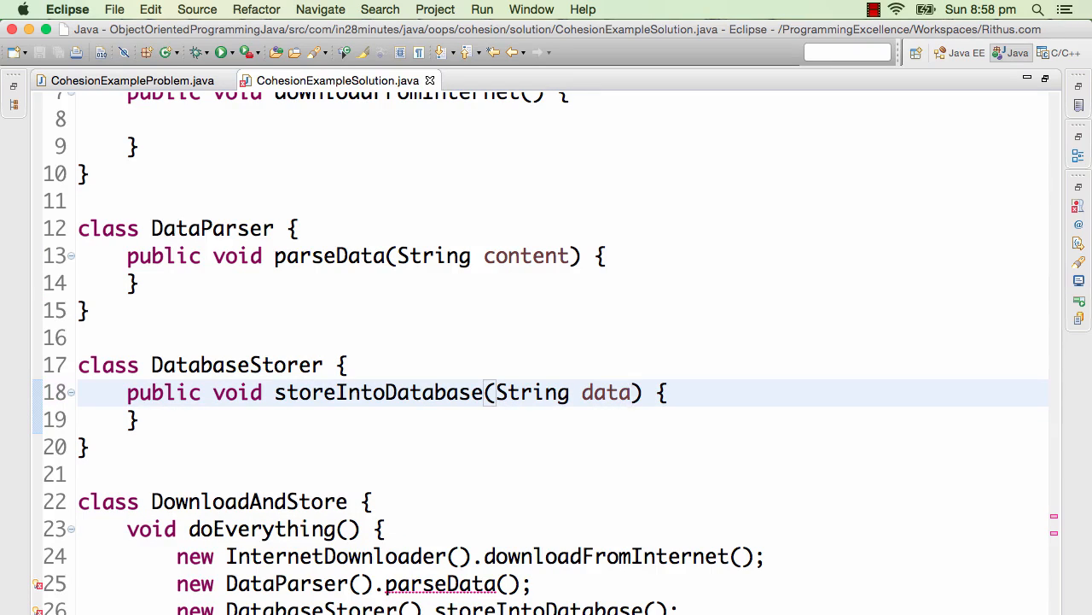
pyautogui.scroll(-3)
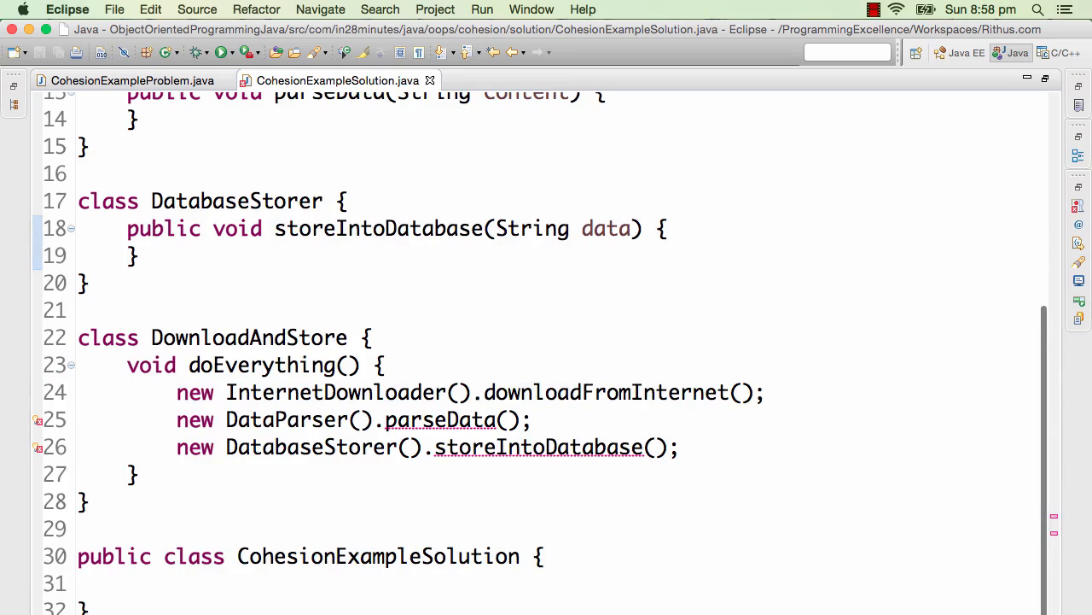
pyautogui.doubleClick(248, 337)
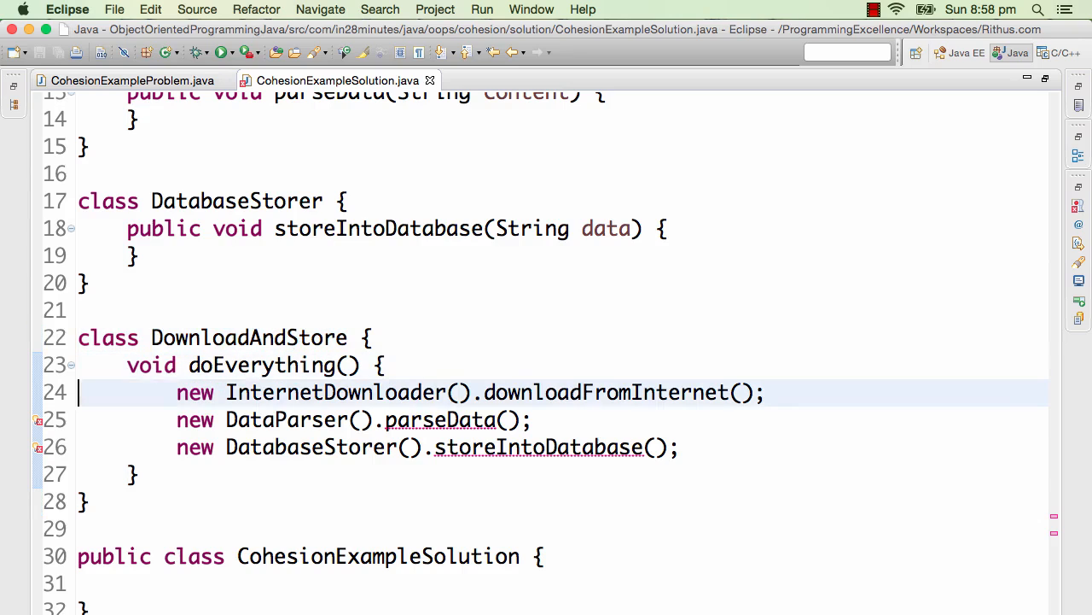
pyautogui.moveTo(176, 391); pyautogui.dragTo(137, 473)
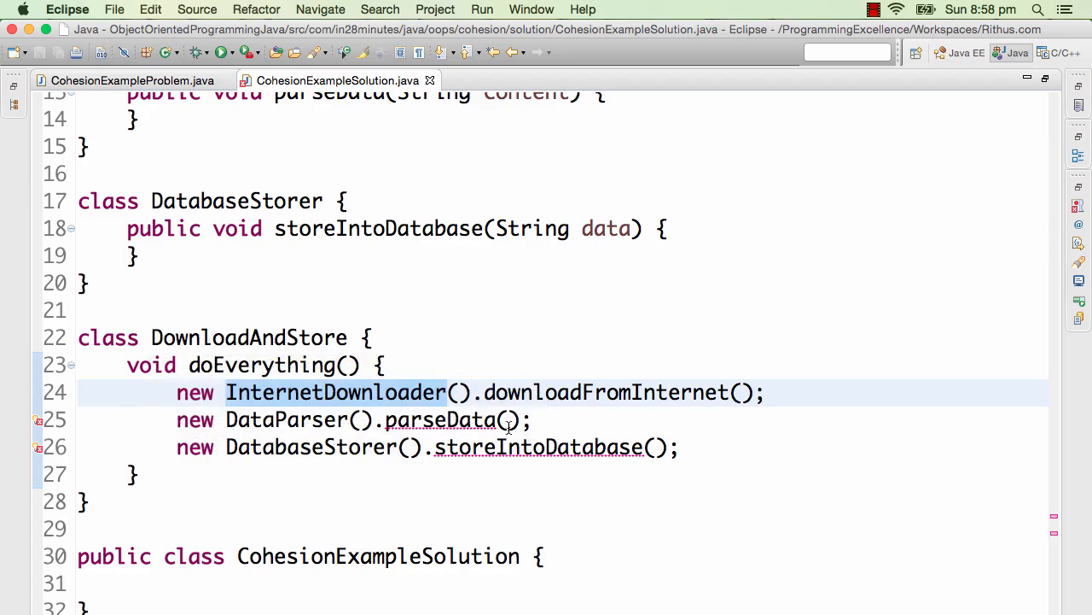
pyautogui.click(509, 419)
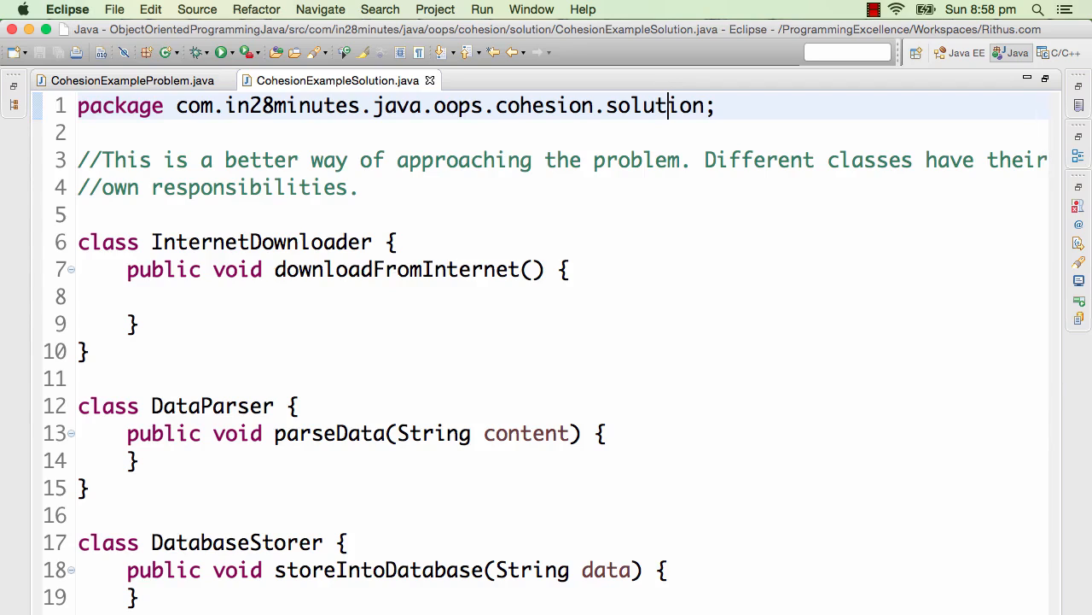
pyautogui.moveTo(345, 323)
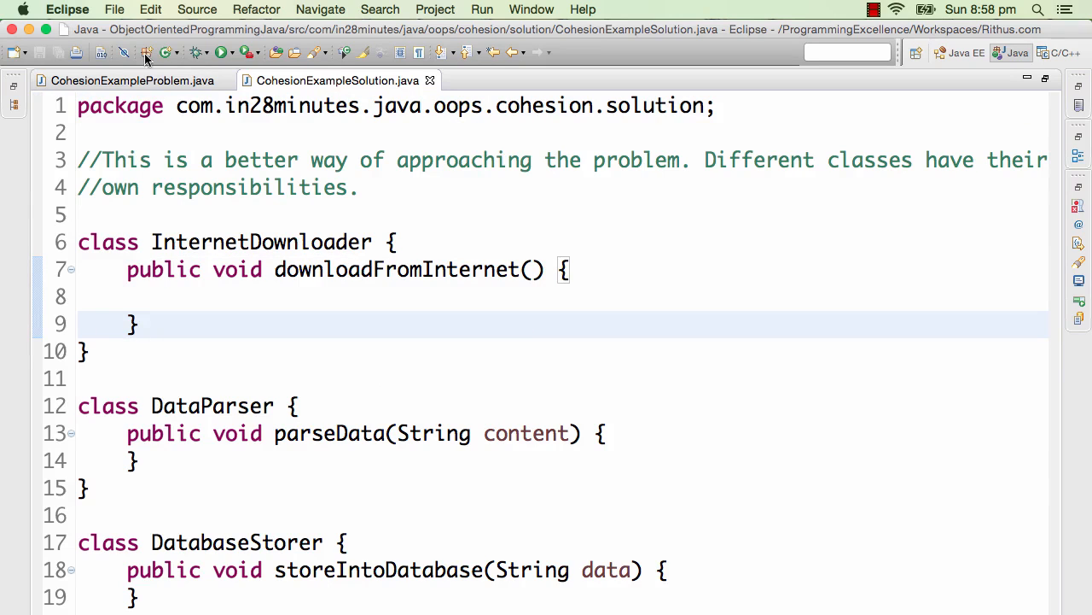
pyautogui.click(132, 79)
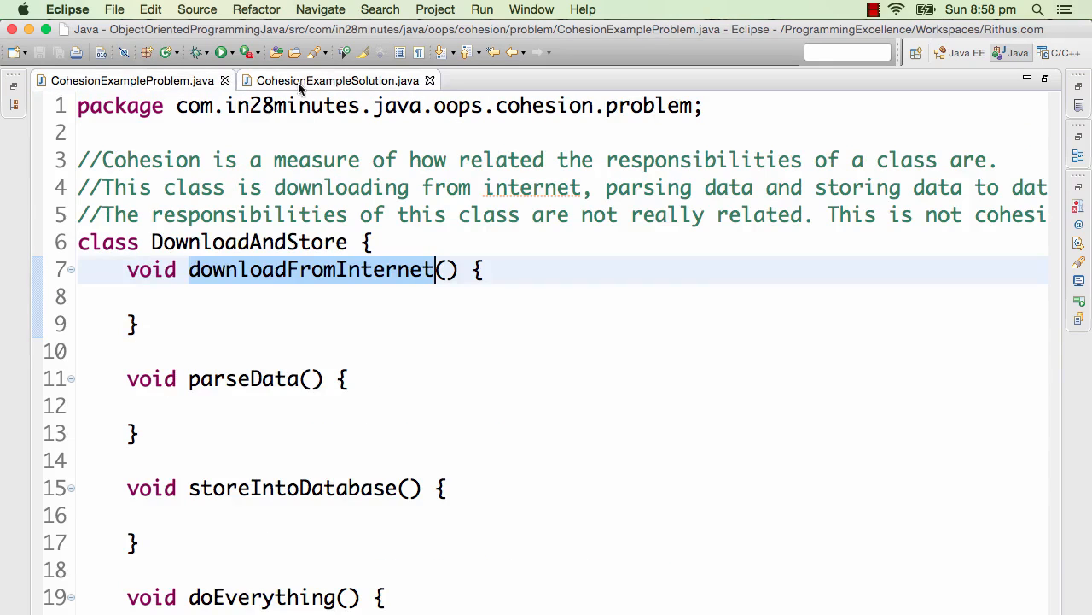
pyautogui.click(337, 81)
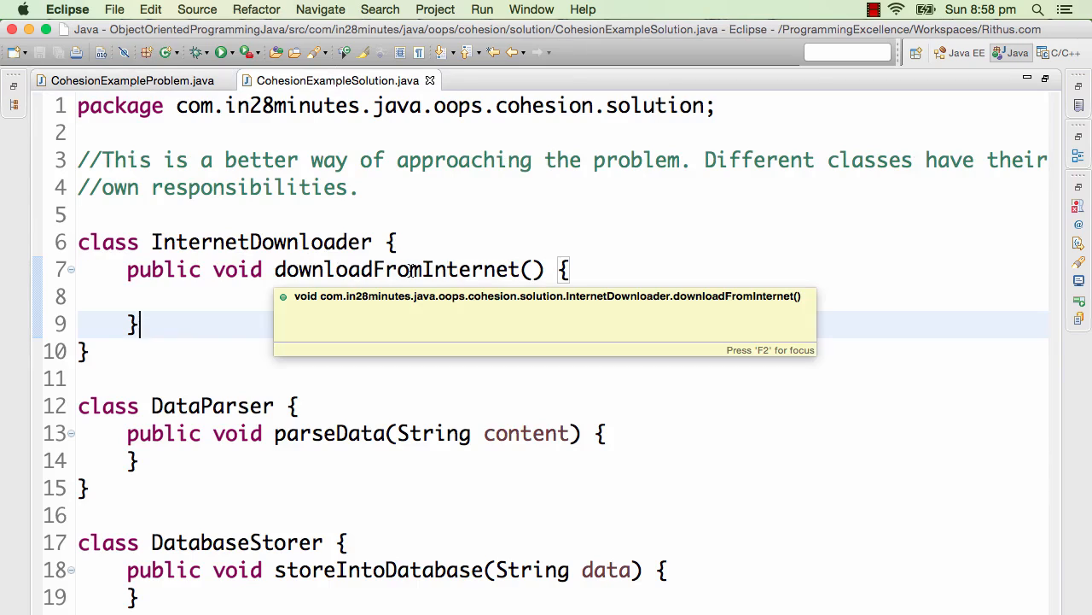
pyautogui.moveTo(321, 230)
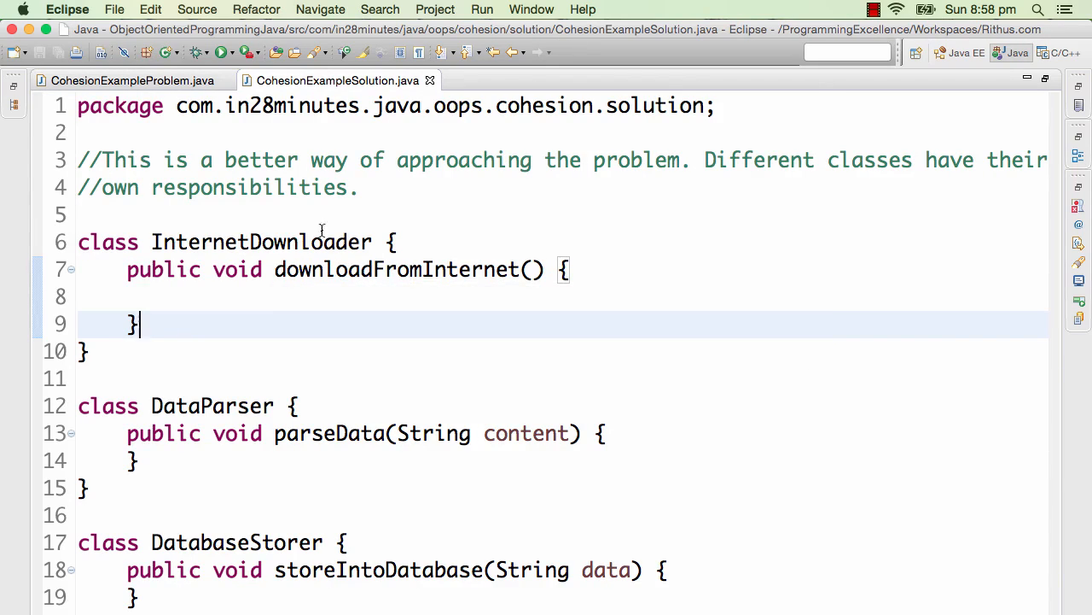
pyautogui.doubleClick(260, 241)
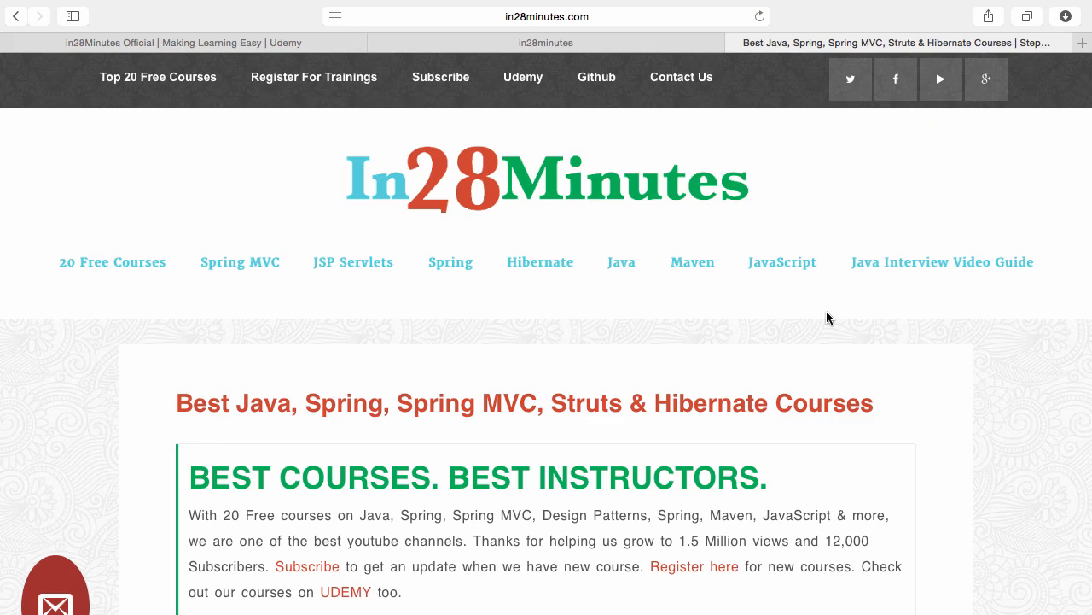
pyautogui.moveTo(485, 121)
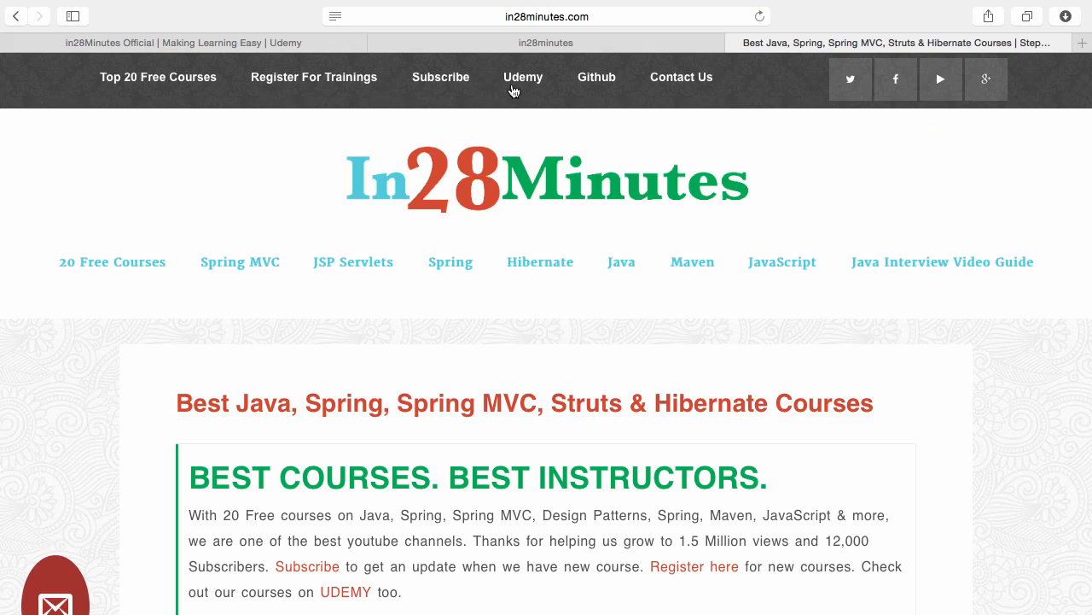
pyautogui.moveTo(597, 81)
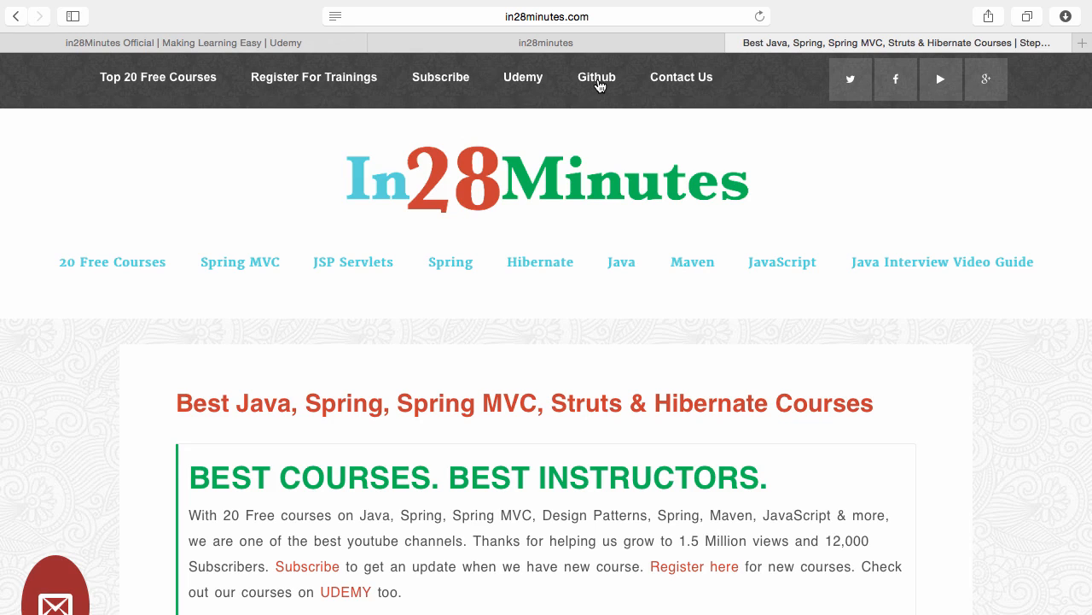
# Open the in28minutes GitHub page and scroll through its repository list.
pyautogui.click(596, 77)
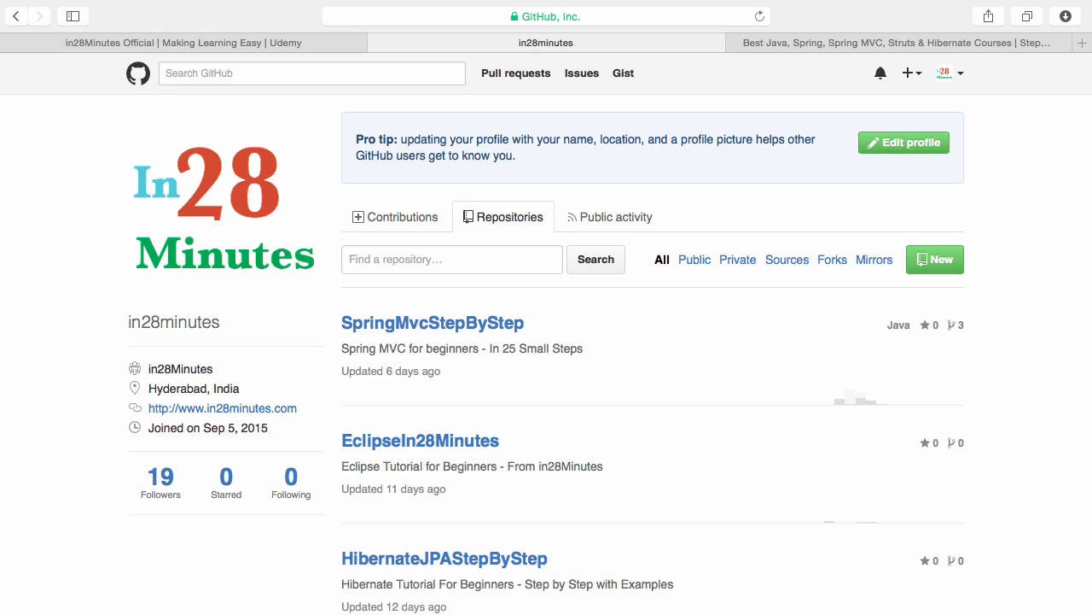
pyautogui.scroll(-3)
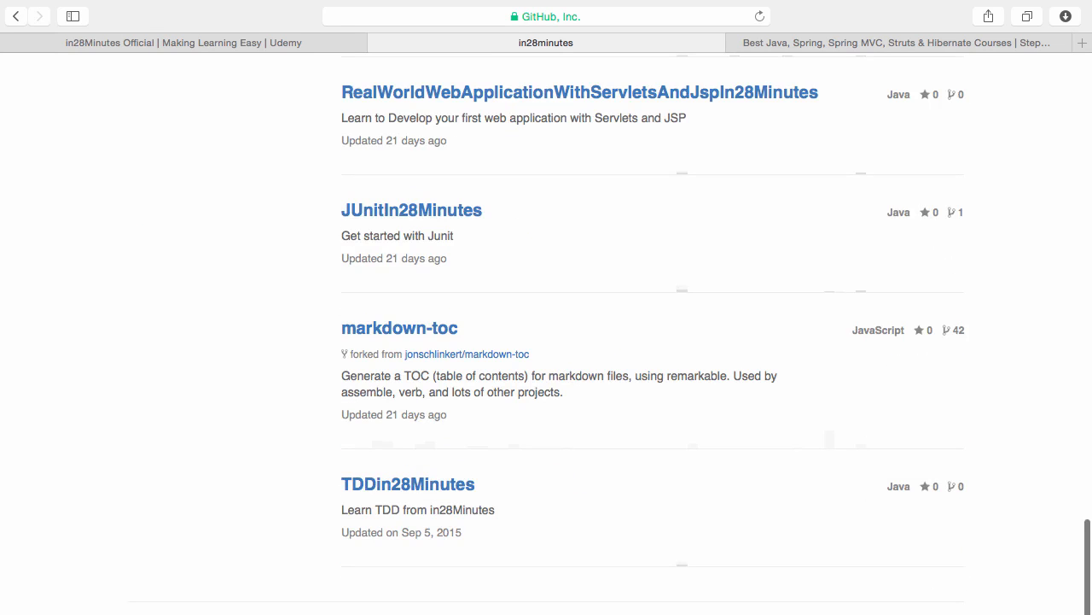